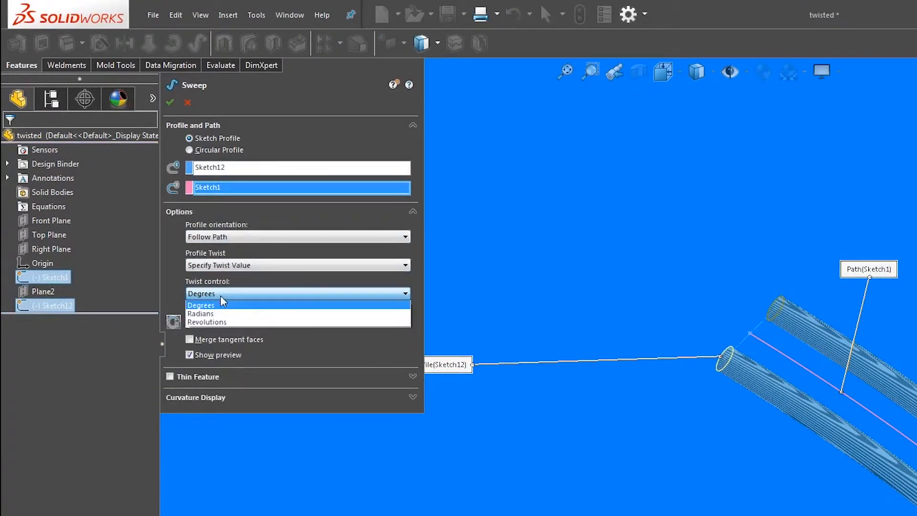
Dismiss the sweep preview so only the S-shaped spline Sketch1 remains.
{"action": "left_click", "coordinate": [170, 102]}
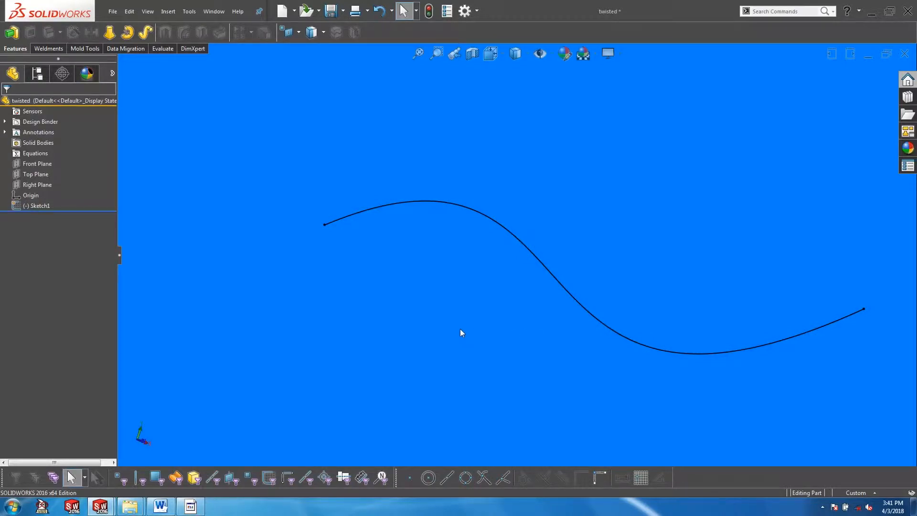
Create a reference plane normal to the spline at its endpoint.
{"action": "left_click", "coordinate": [40, 206]}
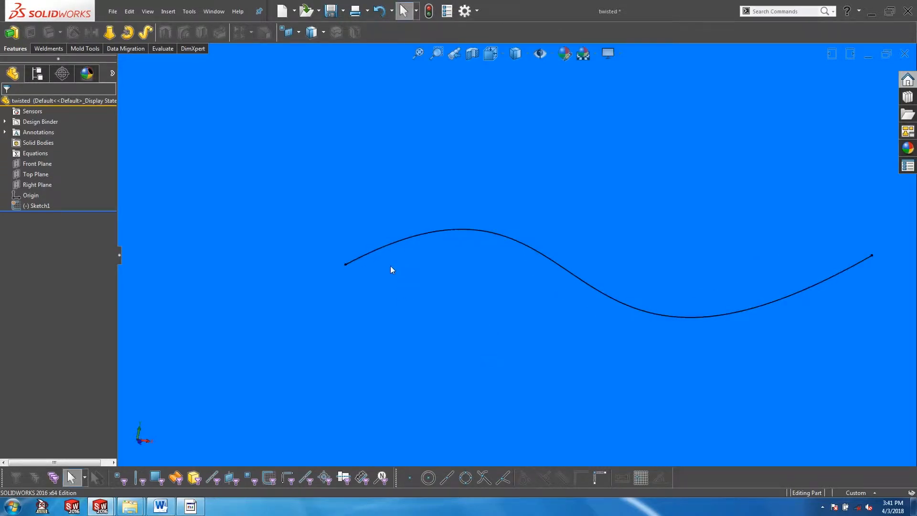
{"action": "left_click", "coordinate": [345, 263]}
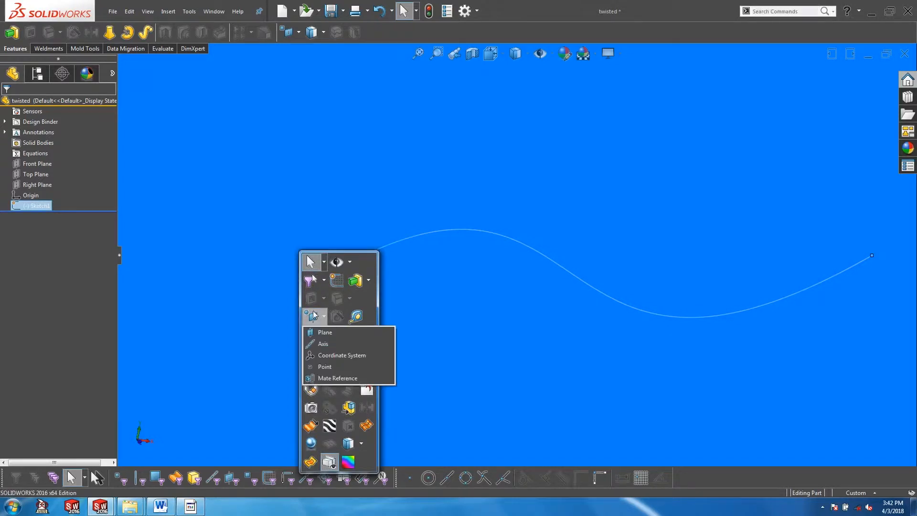
{"action": "left_click", "coordinate": [324, 332]}
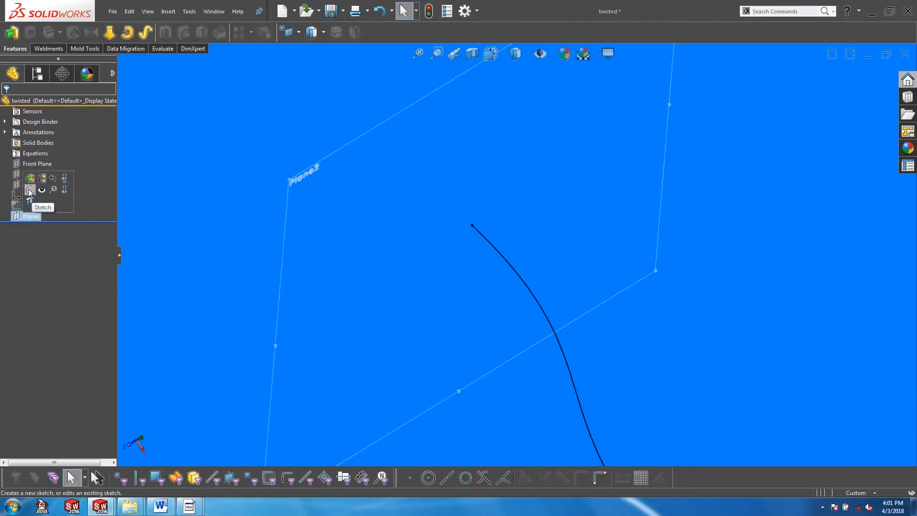
Sketch two small circles on the new plane as the wire profiles.
{"action": "left_click", "coordinate": [30, 190]}
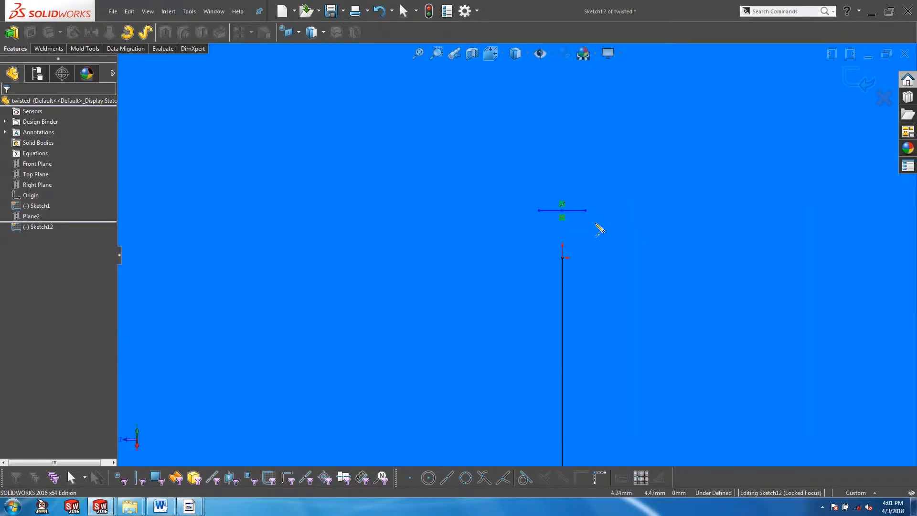
{"action": "left_click", "coordinate": [562, 210]}
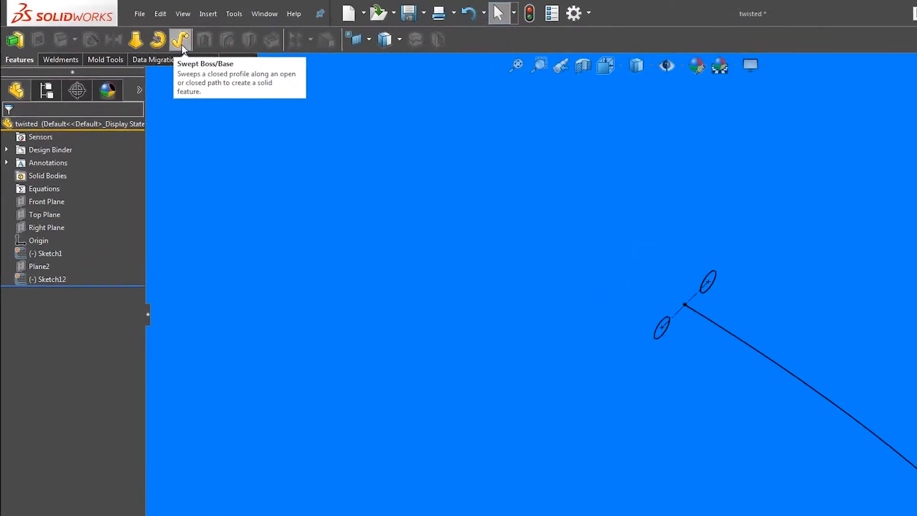
Sweep the circles along the spline with a specified twist of 5 revolutions.
{"action": "left_click", "coordinate": [181, 39]}
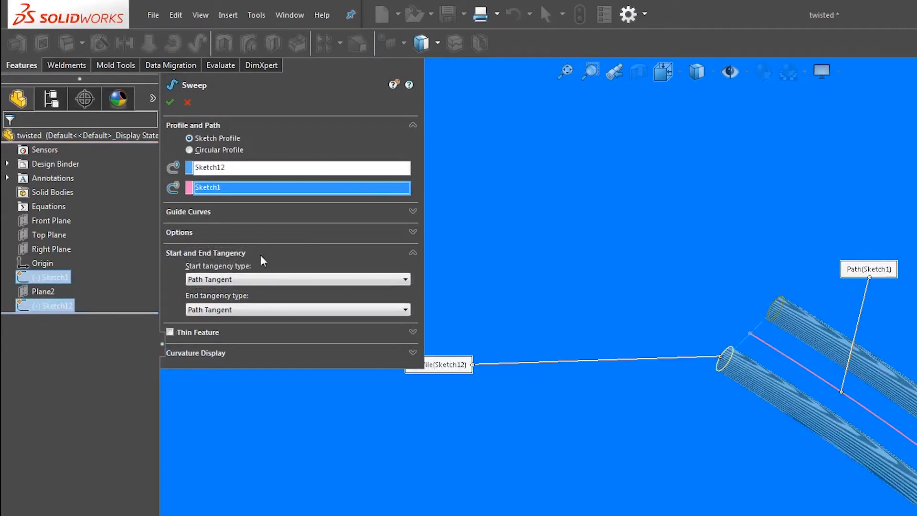
{"action": "mouse_move", "coordinate": [416, 236]}
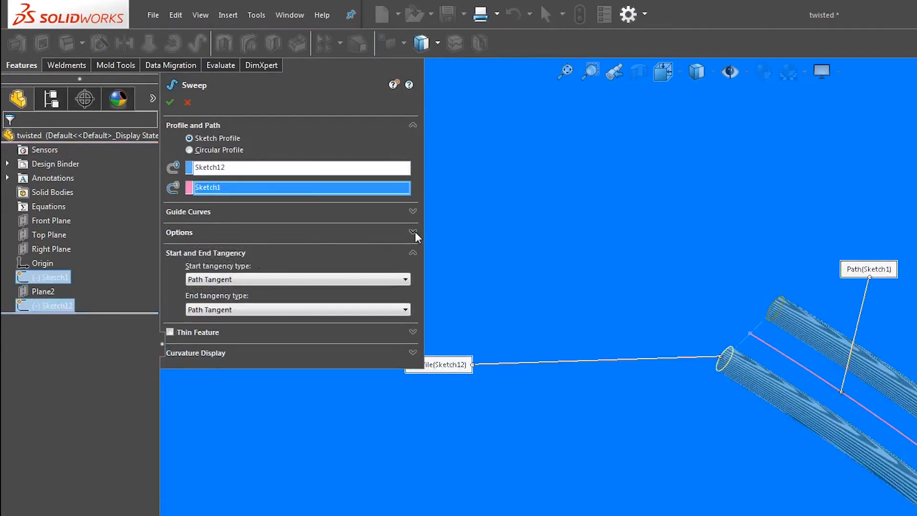
{"action": "left_click", "coordinate": [412, 232]}
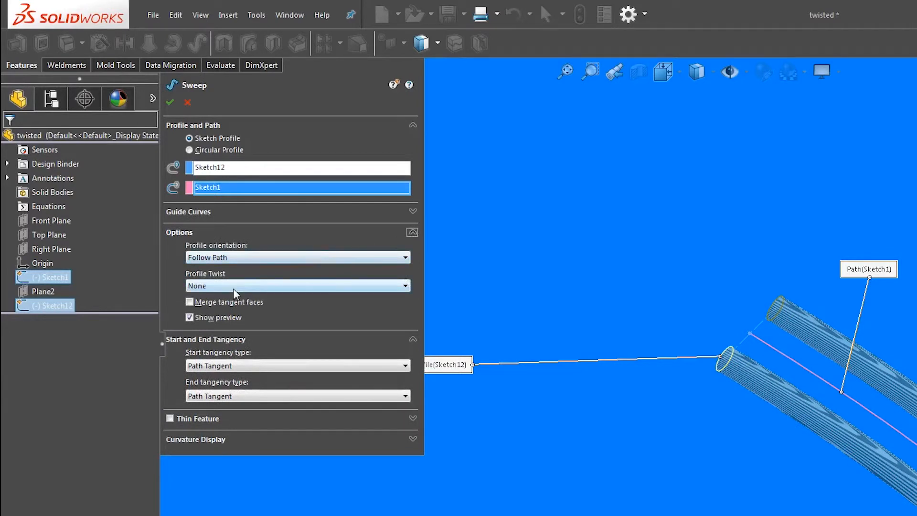
{"action": "left_click", "coordinate": [296, 286]}
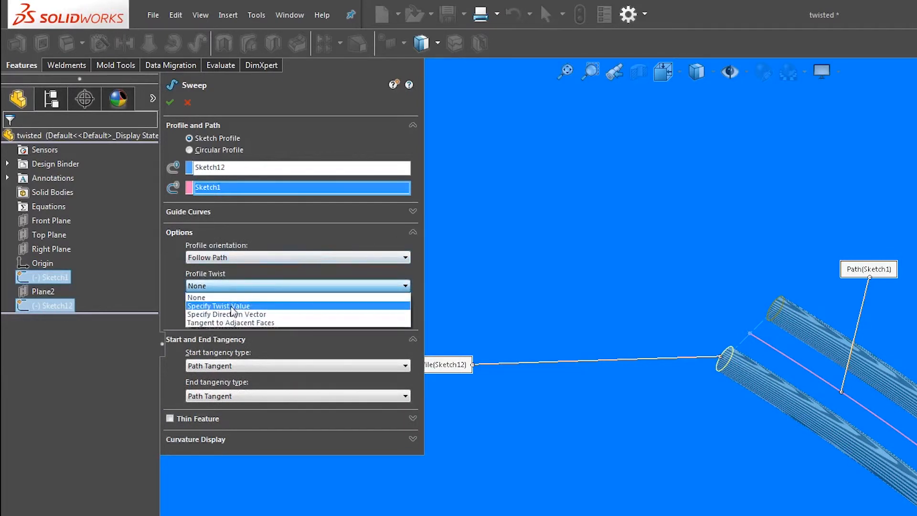
{"action": "left_click", "coordinate": [218, 306]}
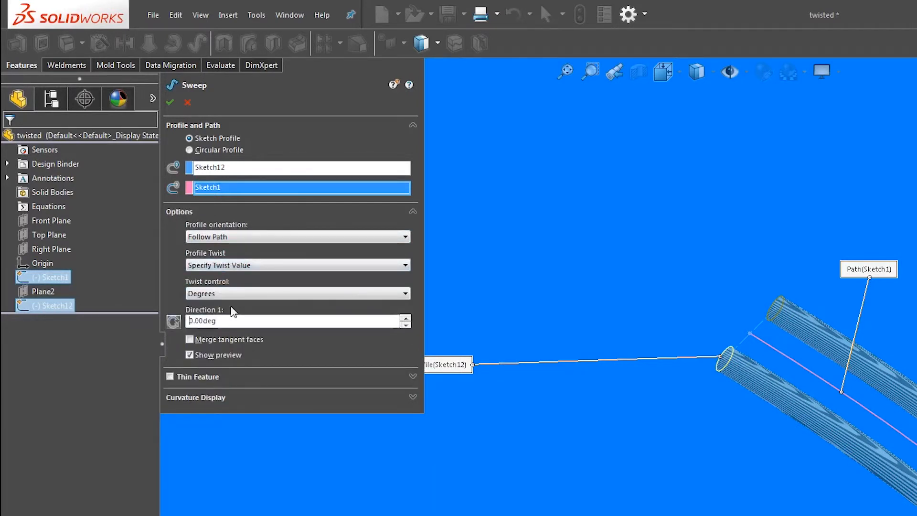
{"action": "left_click", "coordinate": [297, 293]}
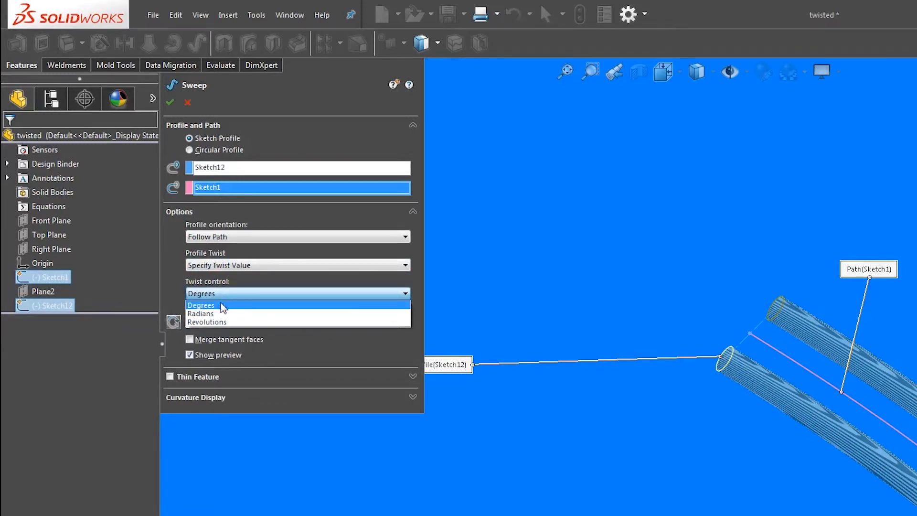
{"action": "mouse_move", "coordinate": [220, 322]}
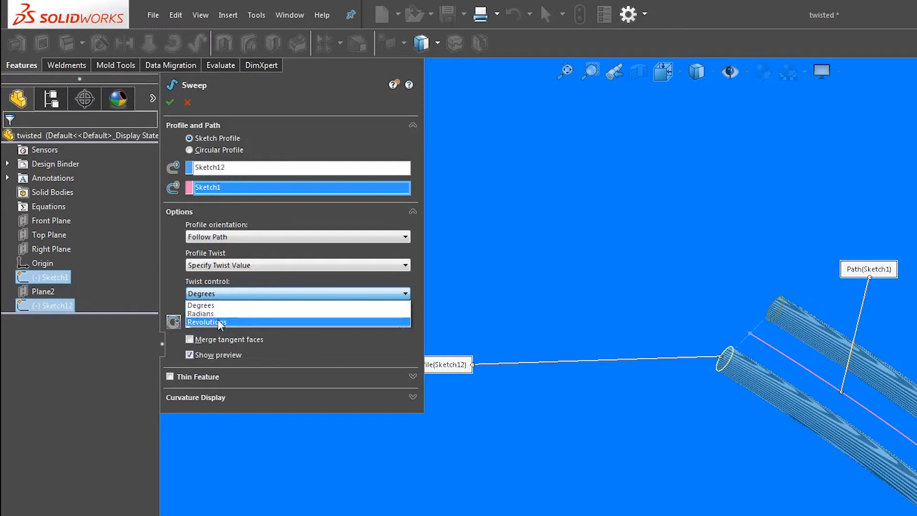
{"action": "left_click", "coordinate": [206, 322]}
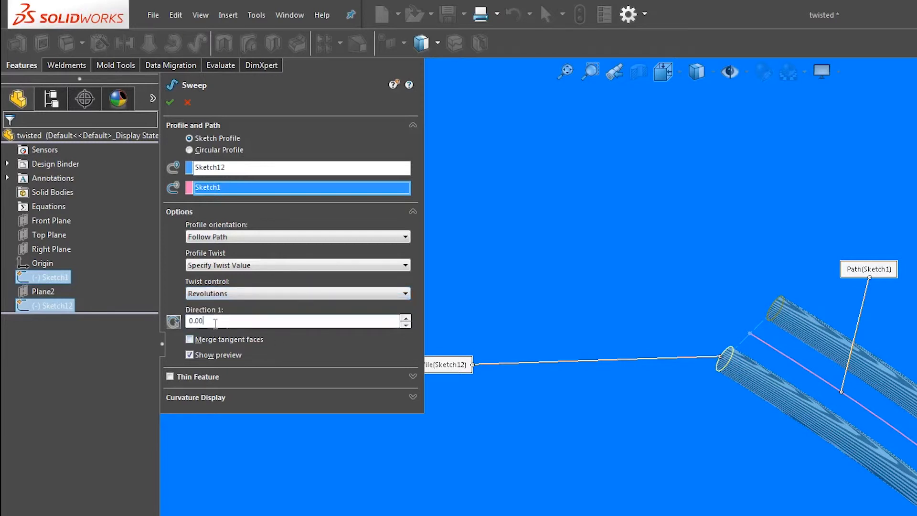
{"action": "type", "text": "5"}
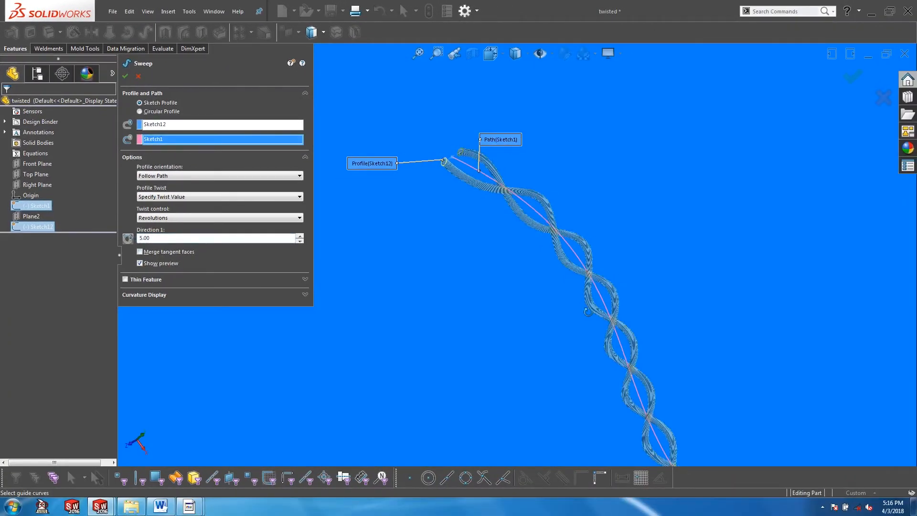
{"action": "left_click", "coordinate": [124, 77]}
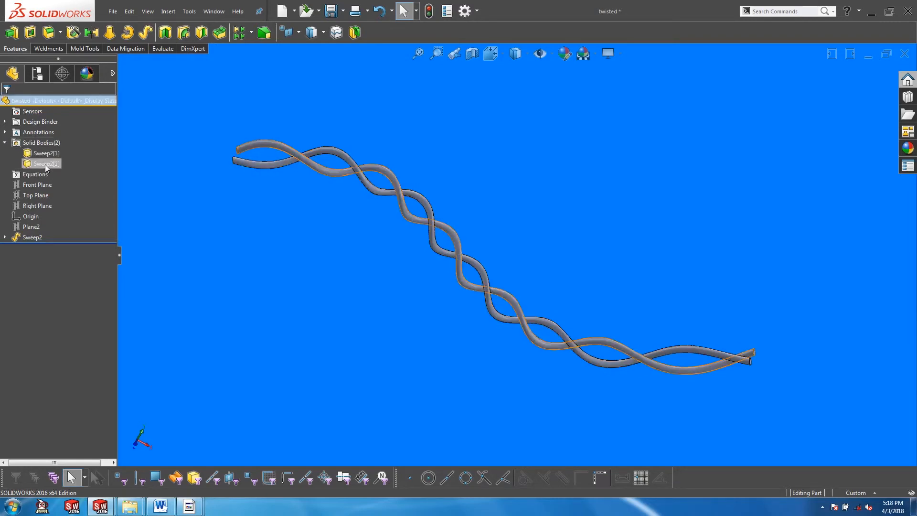
Color wire body Sweep2[1] red, leaving the other strand gray.
{"action": "left_click", "coordinate": [45, 153]}
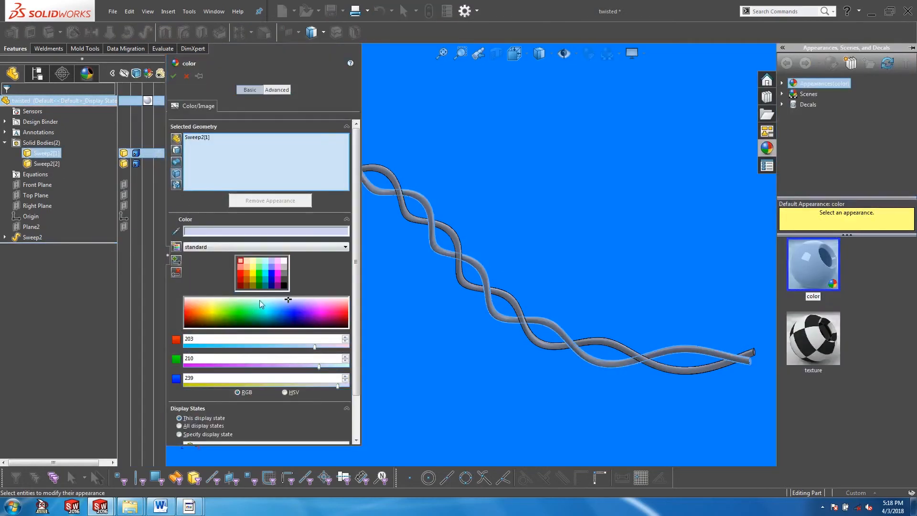
{"action": "left_click", "coordinate": [173, 77]}
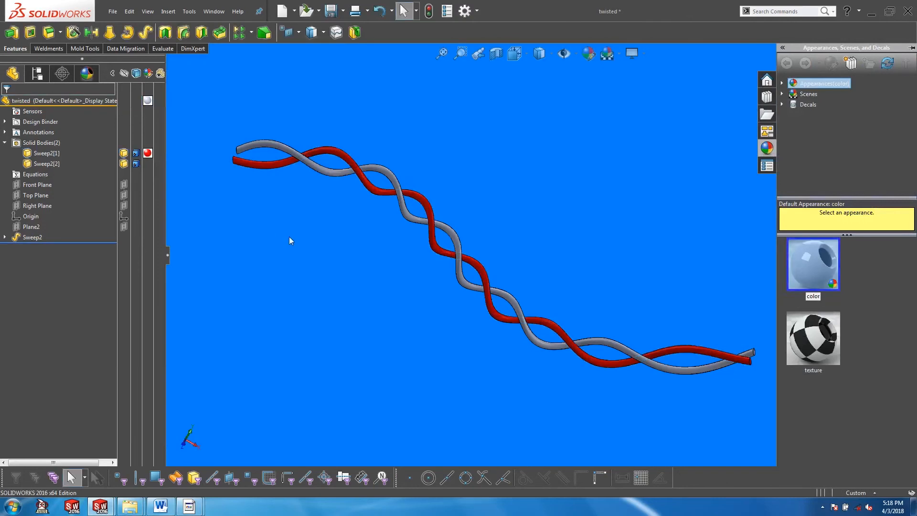